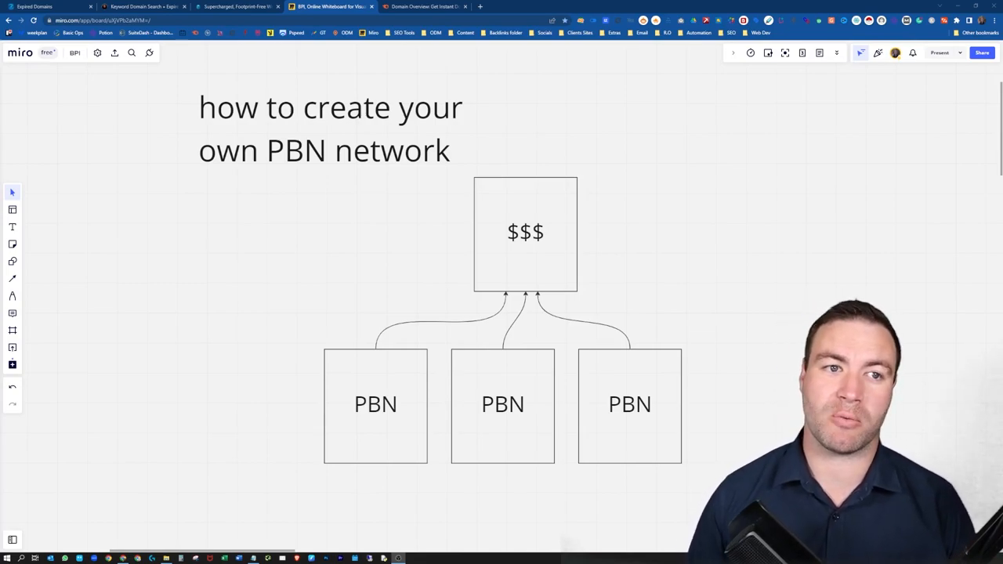
{"action": "mouse_move", "coordinate": [13, 279]}
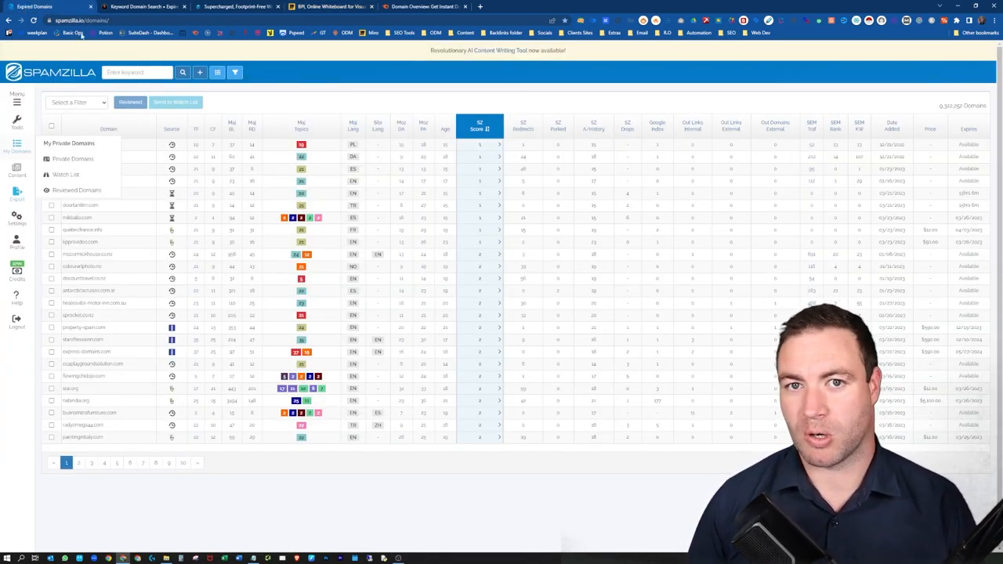
{"action": "mouse_move", "coordinate": [106, 33]}
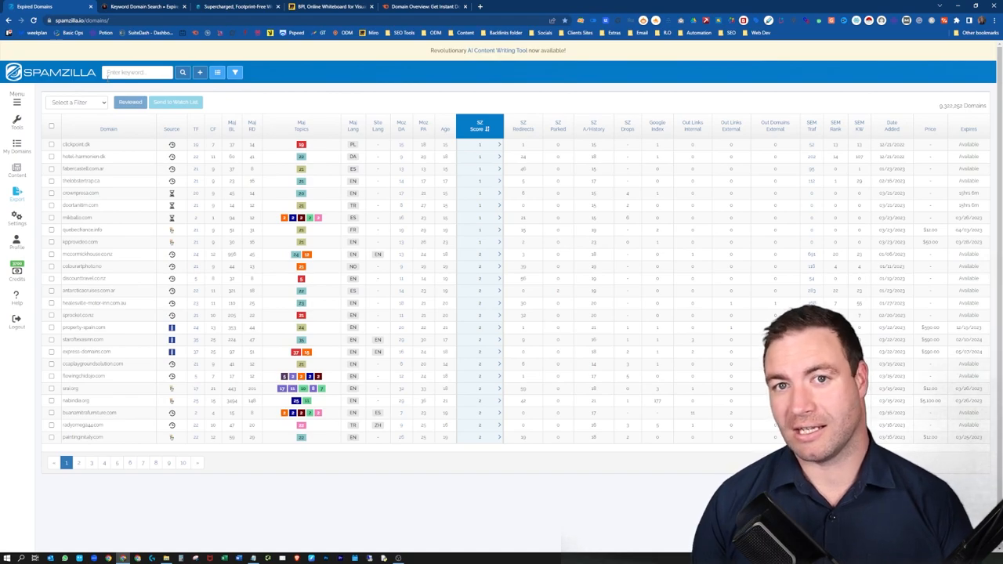
{"action": "right_click", "coordinate": [160, 48]}
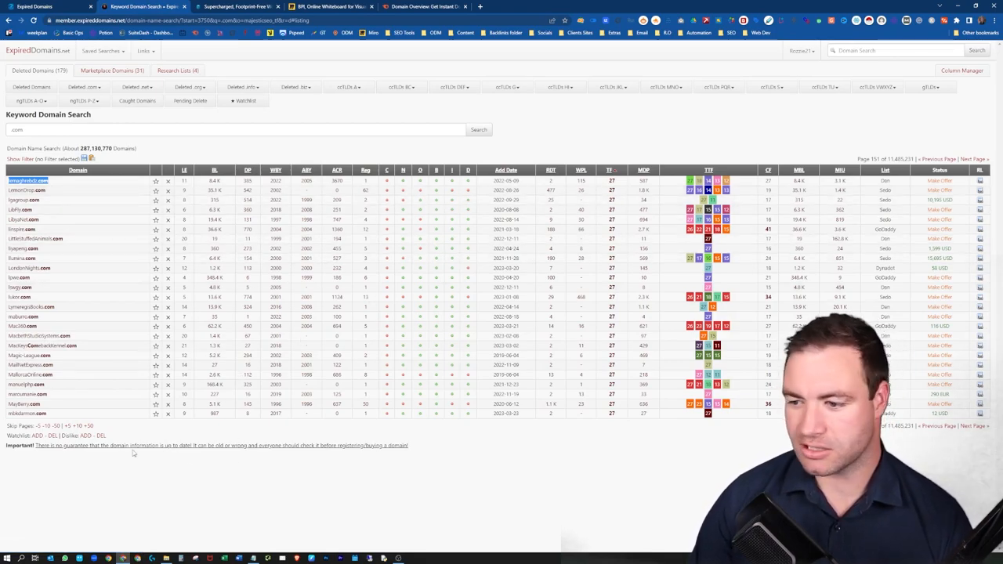
Step: Enter mbkdarmon.com into Semrush's Domain Overview search field
{"action": "left_click", "coordinate": [29, 414]}
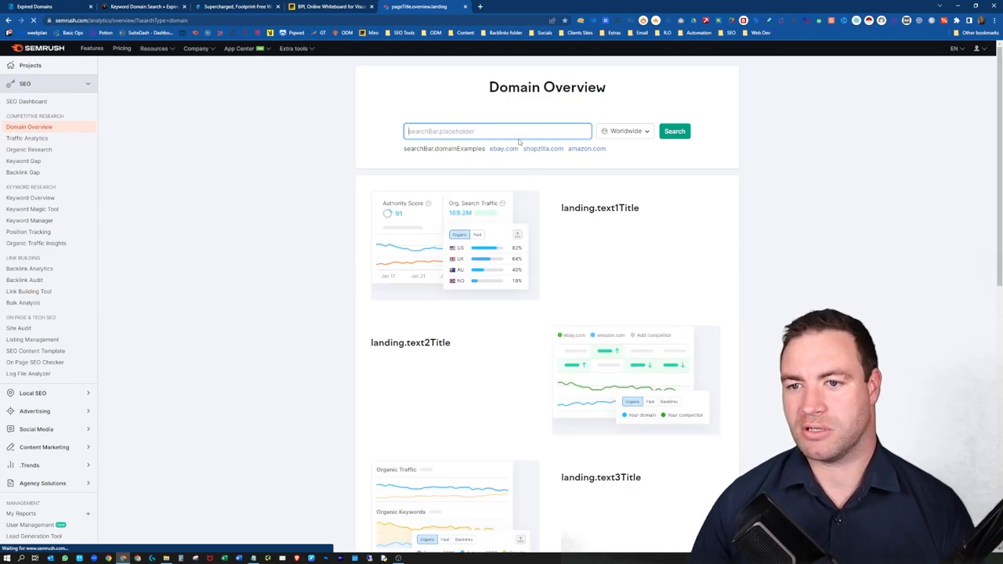
{"action": "type", "text": "mbkdamon.com"}
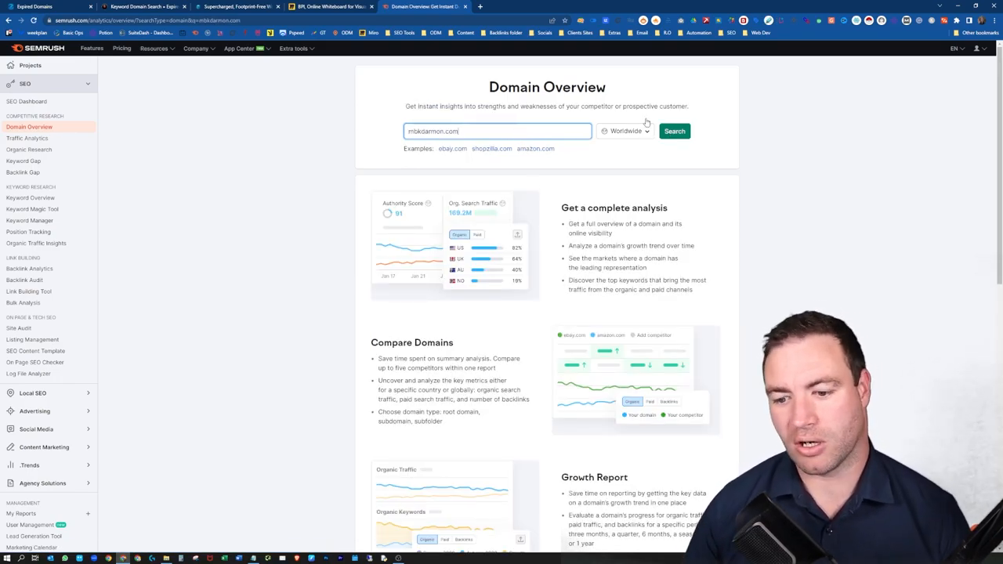
Step: Run the Domain Overview for mbkdarmon.com, showing authority score 2 and 414 backlinks
{"action": "left_click", "coordinate": [674, 132]}
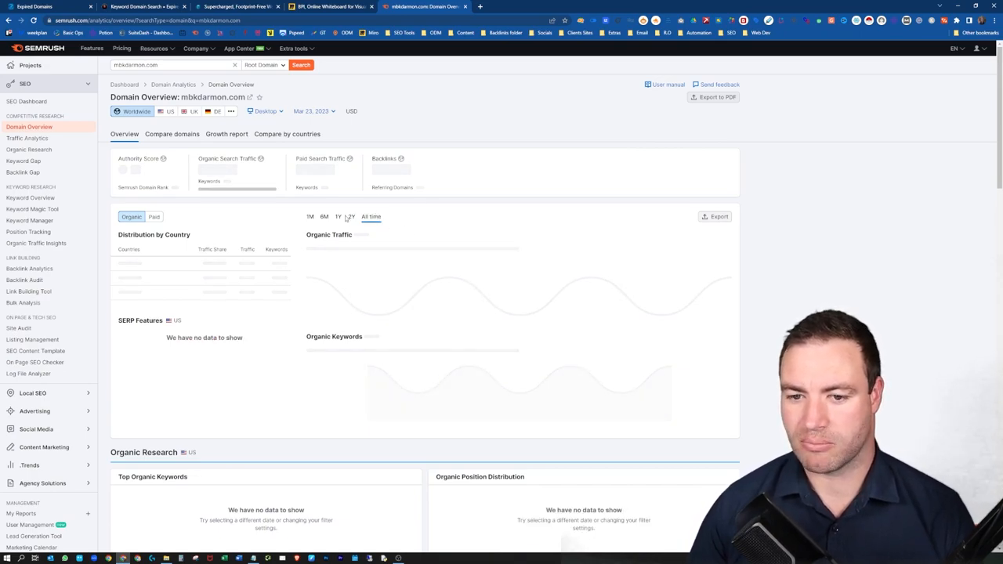
{"action": "scroll", "scroll_direction": "down", "scroll_amount": 3}
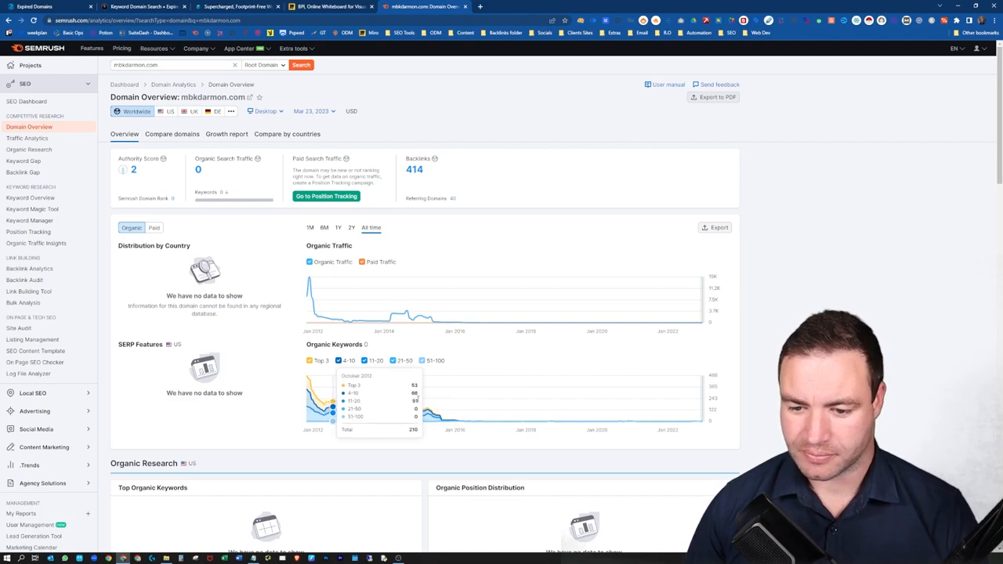
{"action": "mouse_move", "coordinate": [413, 420]}
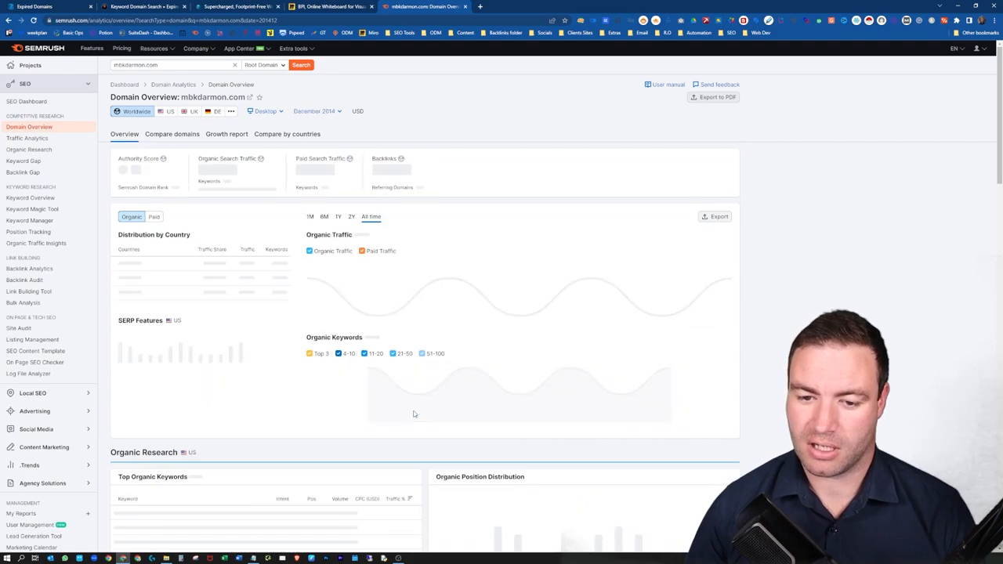
{"action": "mouse_move", "coordinate": [347, 378]}
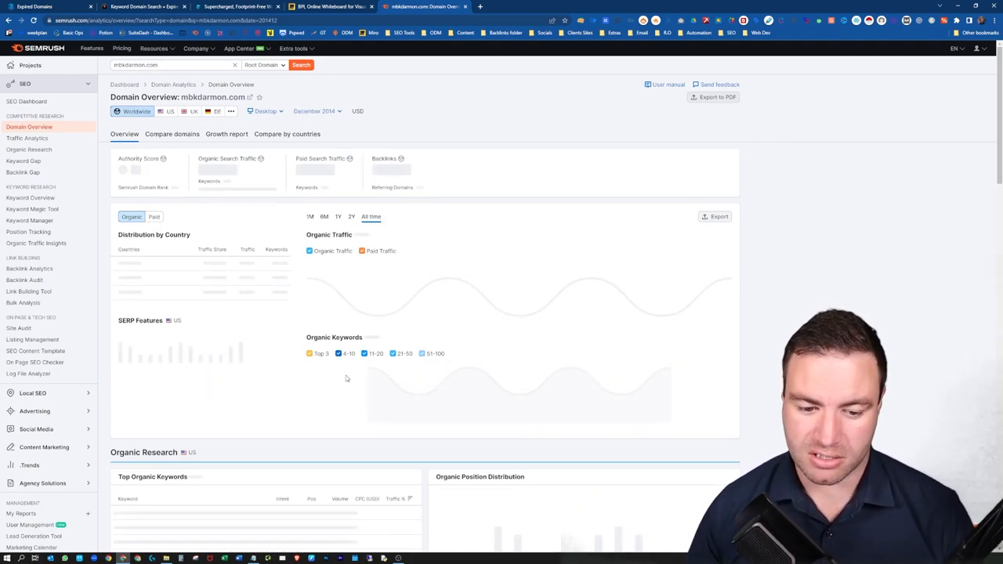
Step: Scroll the December 2016 snapshot to the ~1.5K organic traffic and country breakdown
{"action": "scroll", "scroll_direction": "down", "scroll_amount": 3}
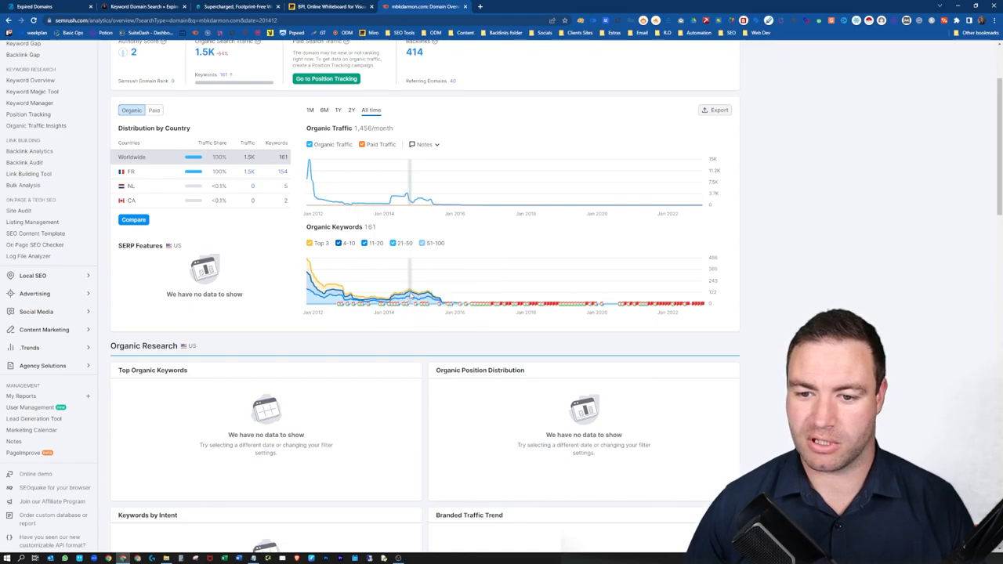
{"action": "mouse_move", "coordinate": [405, 296]}
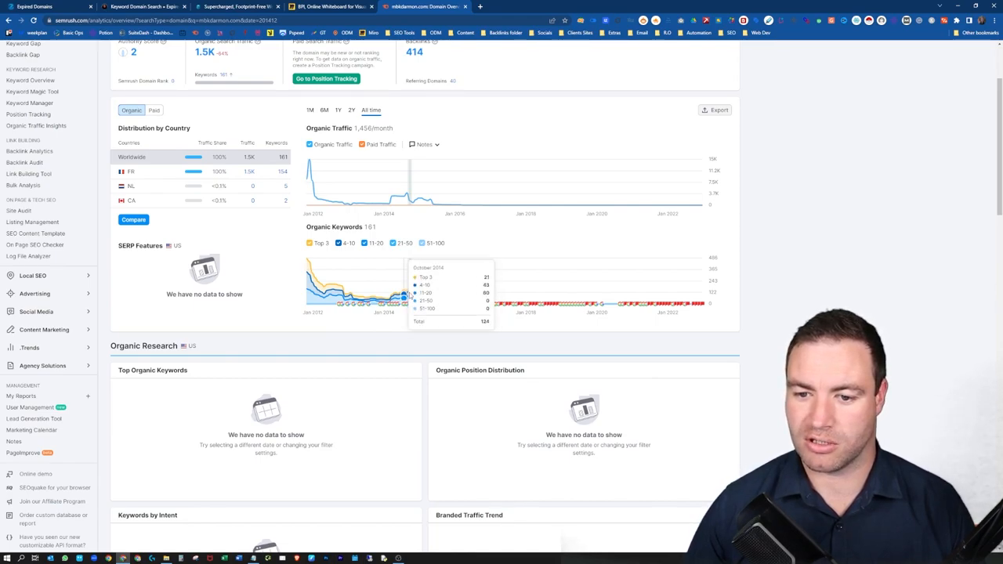
{"action": "mouse_move", "coordinate": [423, 301]}
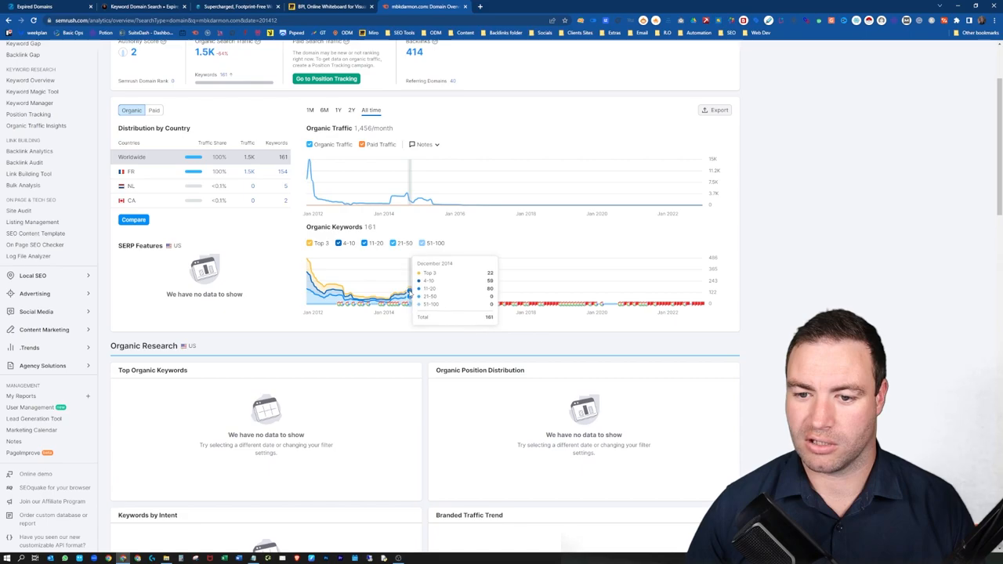
{"action": "mouse_move", "coordinate": [414, 297]}
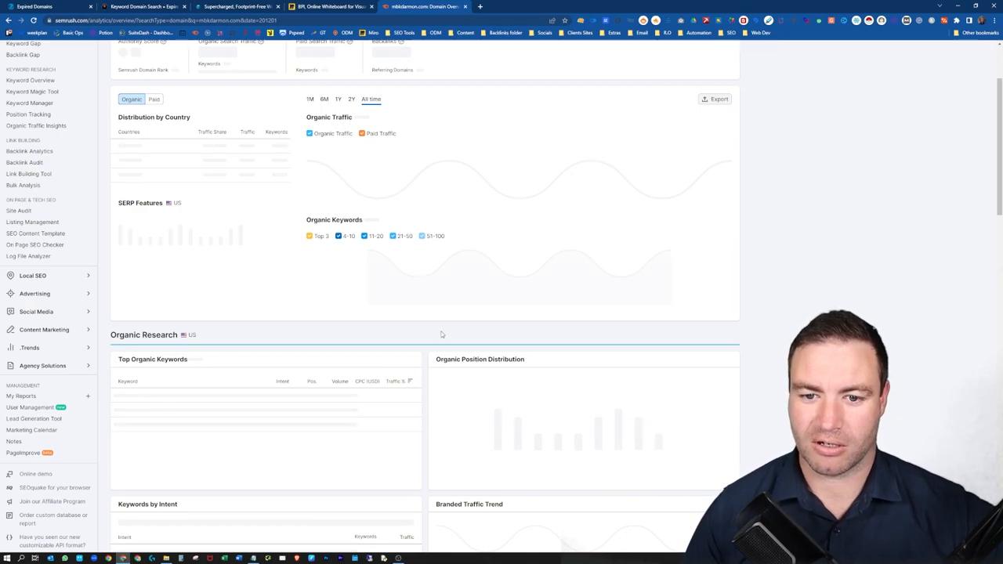
{"action": "mouse_move", "coordinate": [133, 432]}
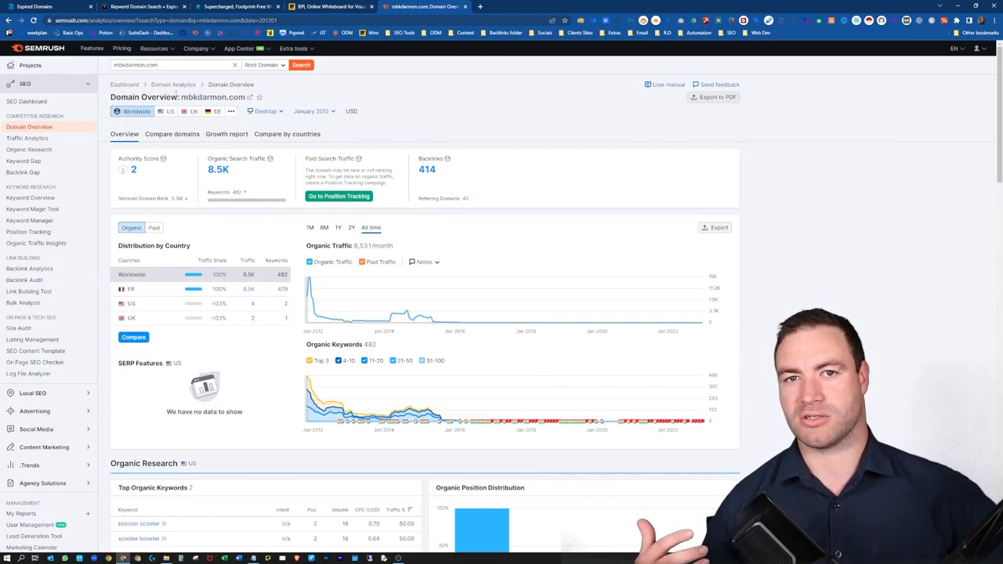
{"action": "mouse_move", "coordinate": [172, 139]}
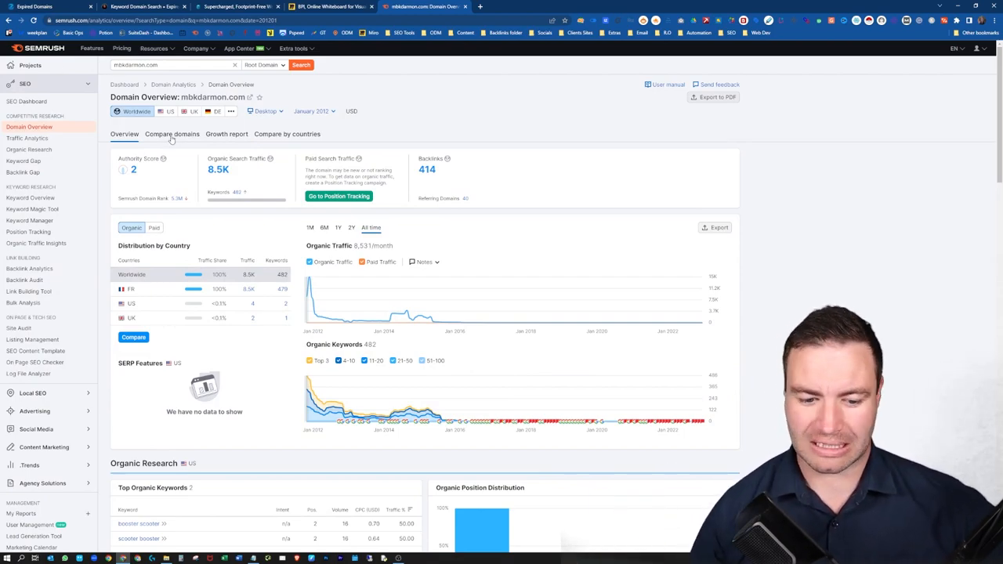
{"action": "scroll", "scroll_direction": "down", "scroll_amount": 3}
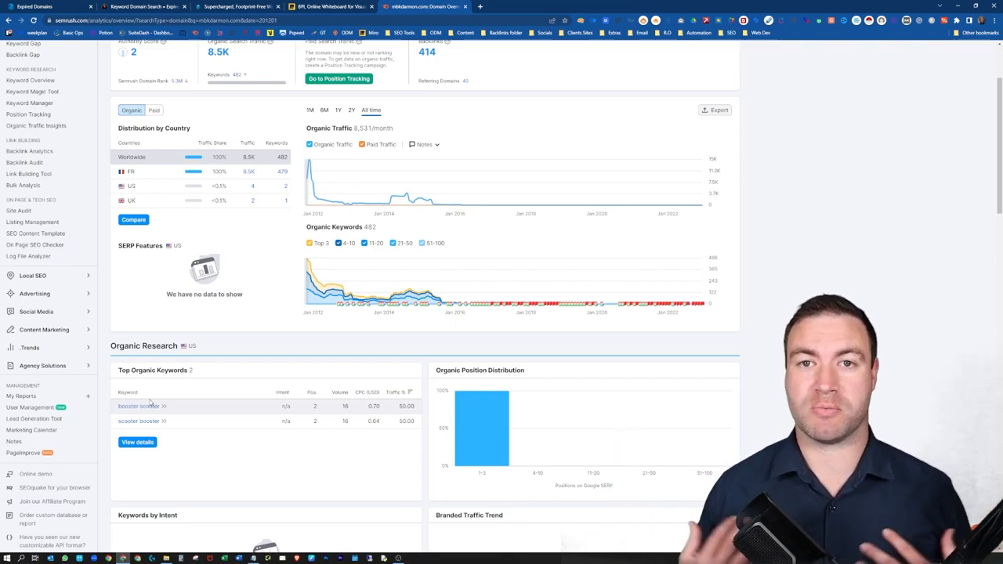
{"action": "mouse_move", "coordinate": [200, 332]}
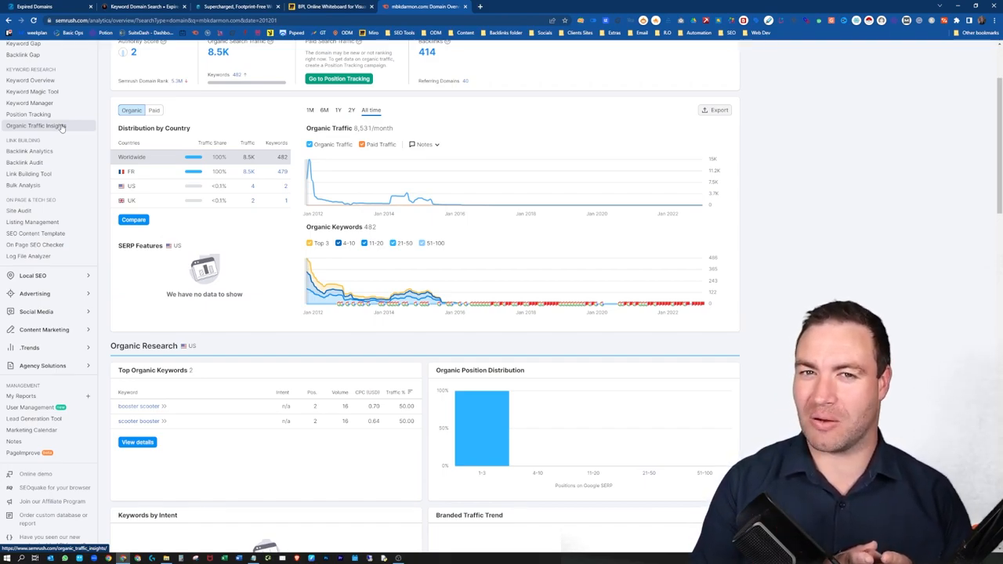
{"action": "mouse_move", "coordinate": [157, 222]}
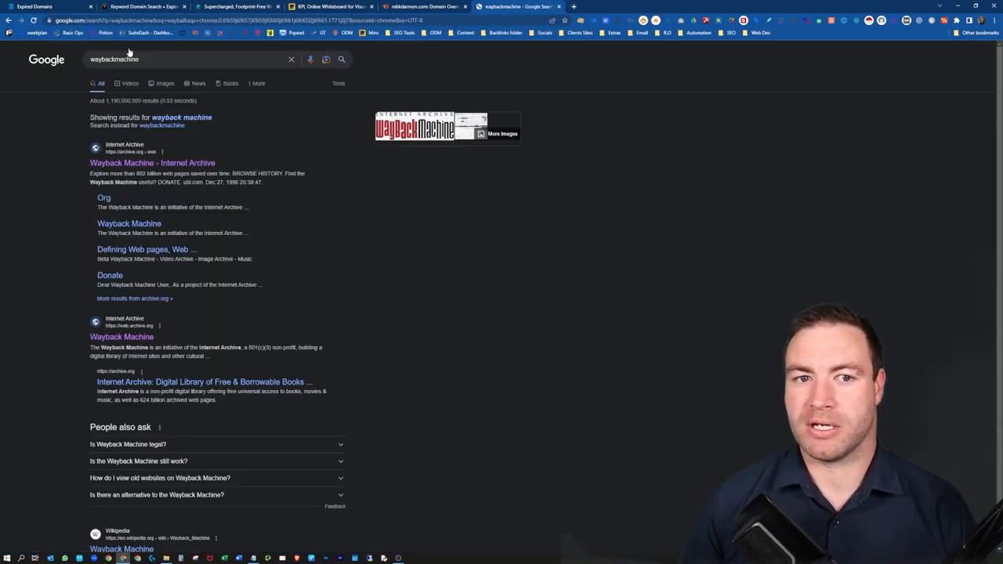
Step: Go to the Wayback Machine from Google and browse the history of mbkdarmon.com
{"action": "left_click", "coordinate": [153, 163]}
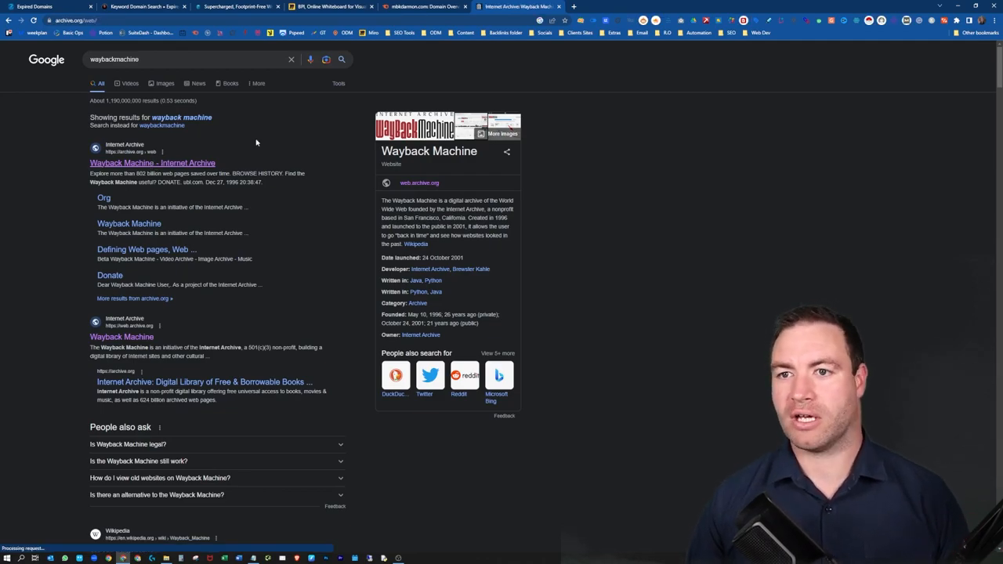
{"action": "left_click", "coordinate": [152, 163]}
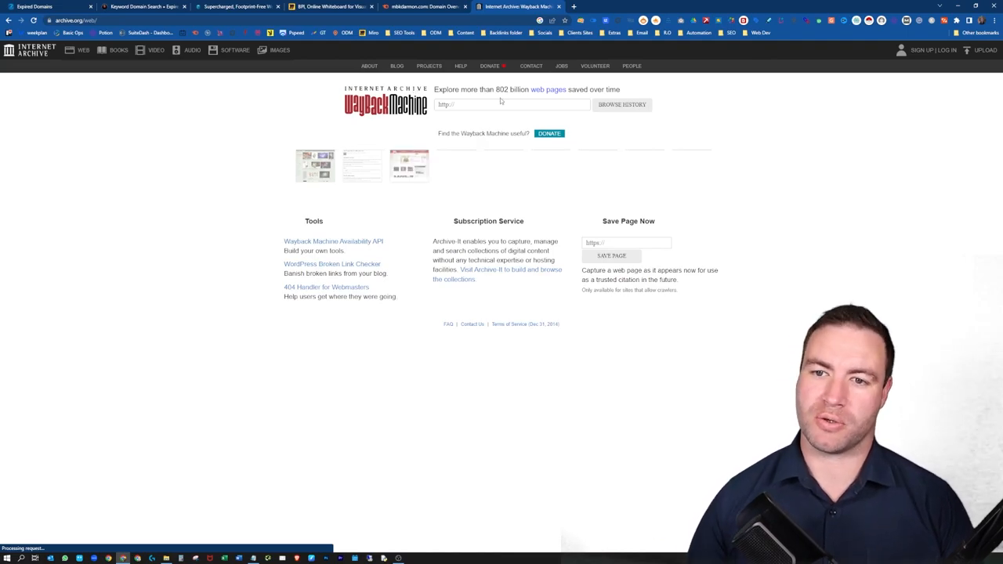
{"action": "type", "text": "mbkdarmon.com"}
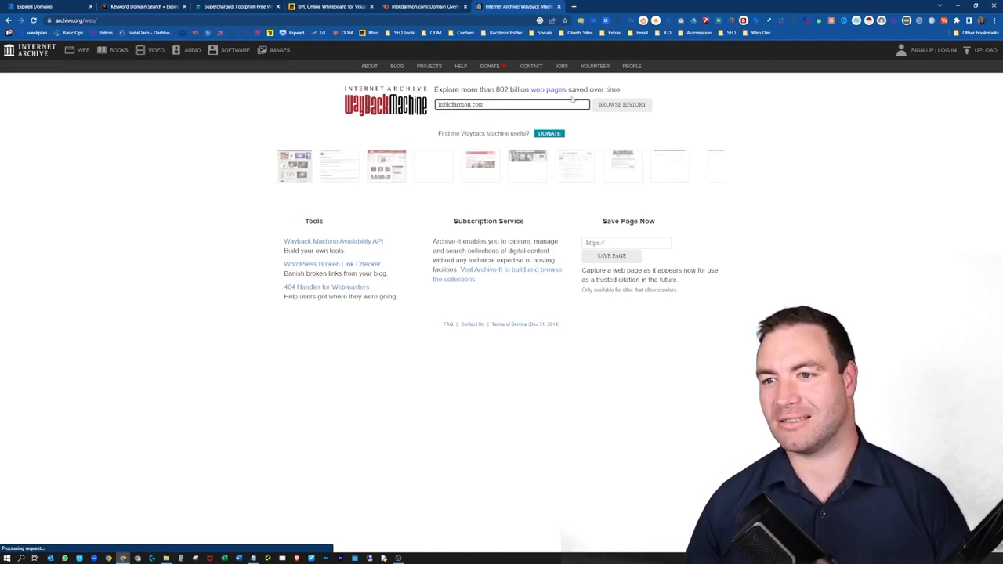
{"action": "left_click", "coordinate": [621, 103]}
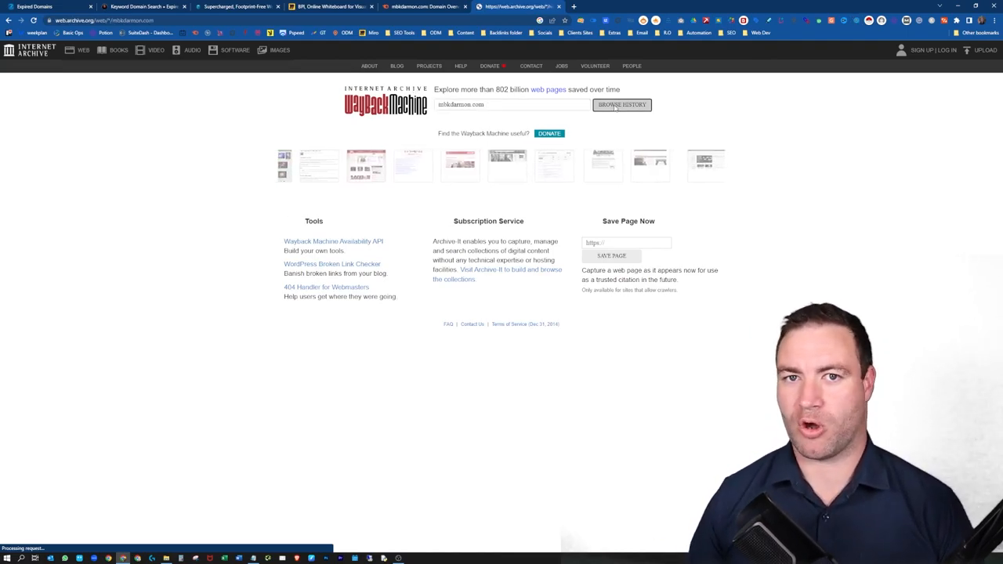
{"action": "left_click", "coordinate": [620, 104]}
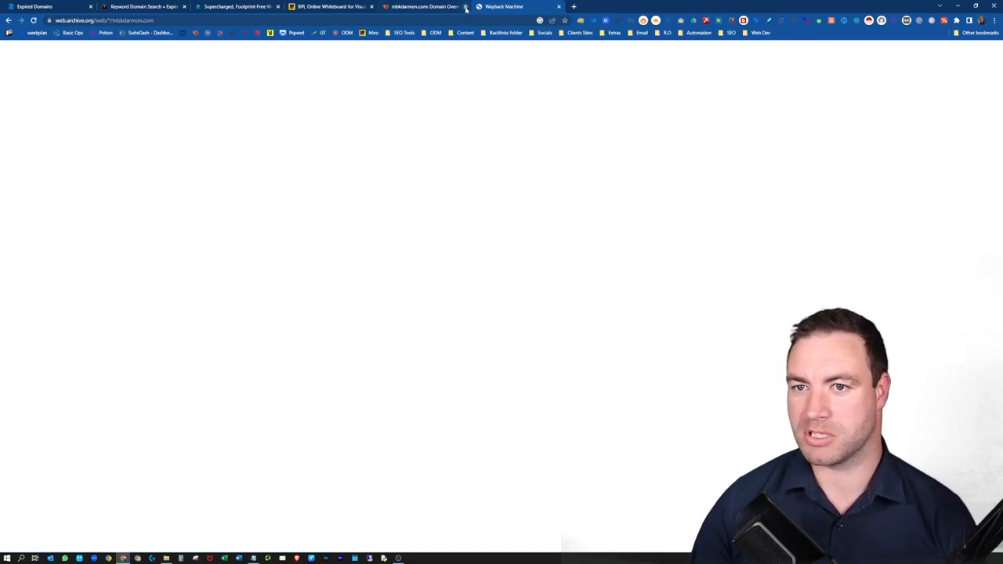
Step: View the capture calendar showing 166 saves of mbkdarmon.com between 2003 and 2023
{"action": "left_click", "coordinate": [466, 6]}
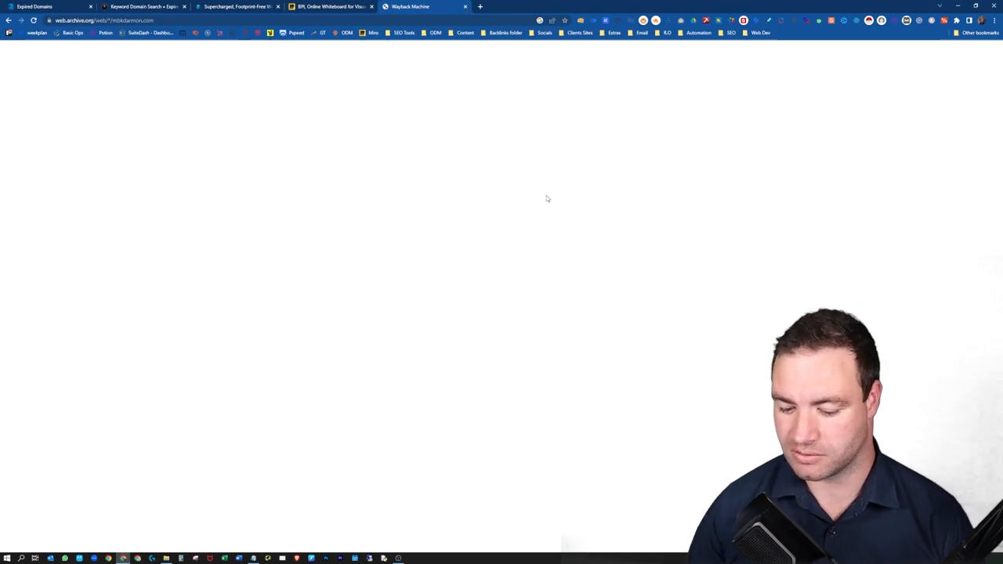
{"action": "mouse_move", "coordinate": [241, 151]}
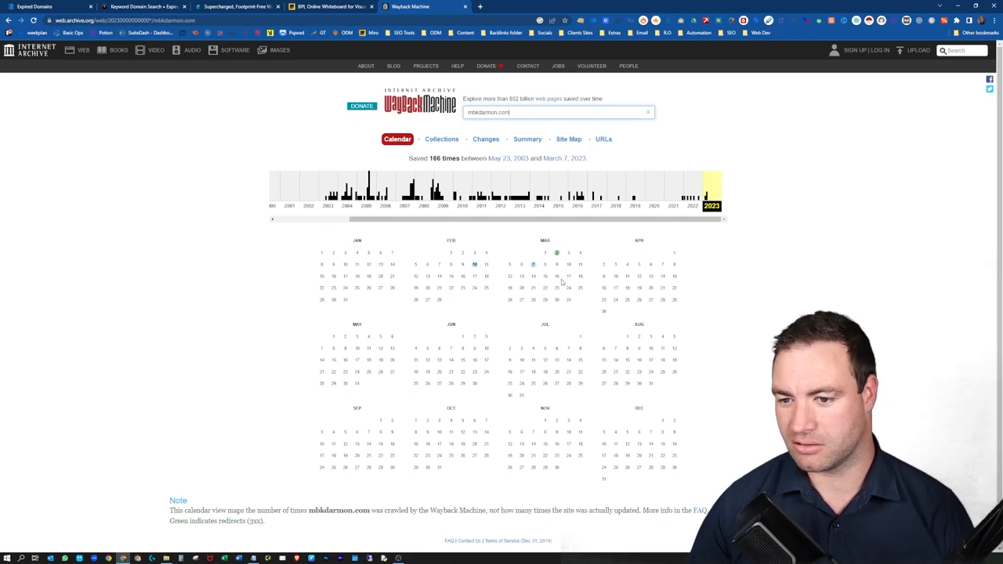
{"action": "mouse_move", "coordinate": [558, 252]}
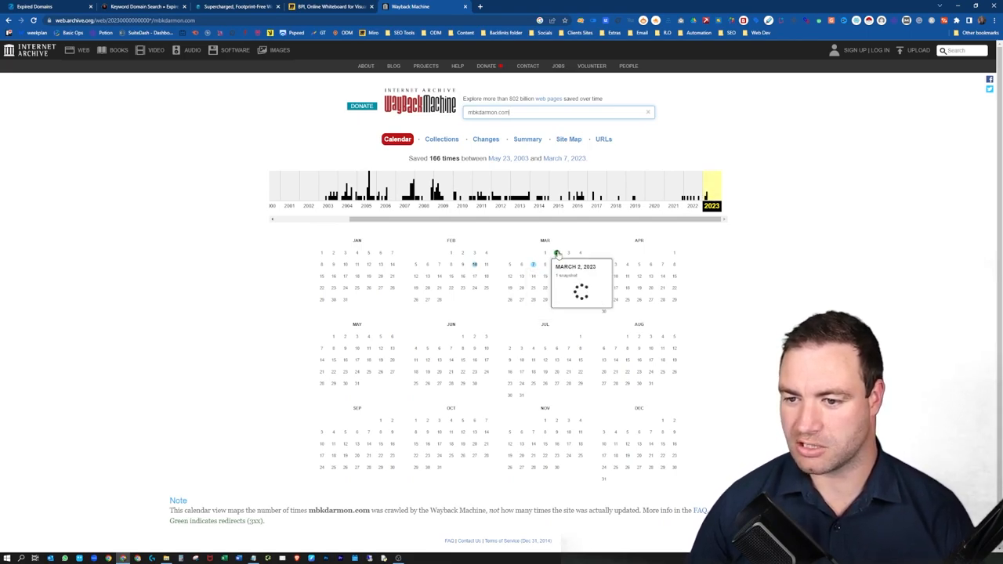
{"action": "scroll", "scroll_direction": "down", "scroll_amount": 3}
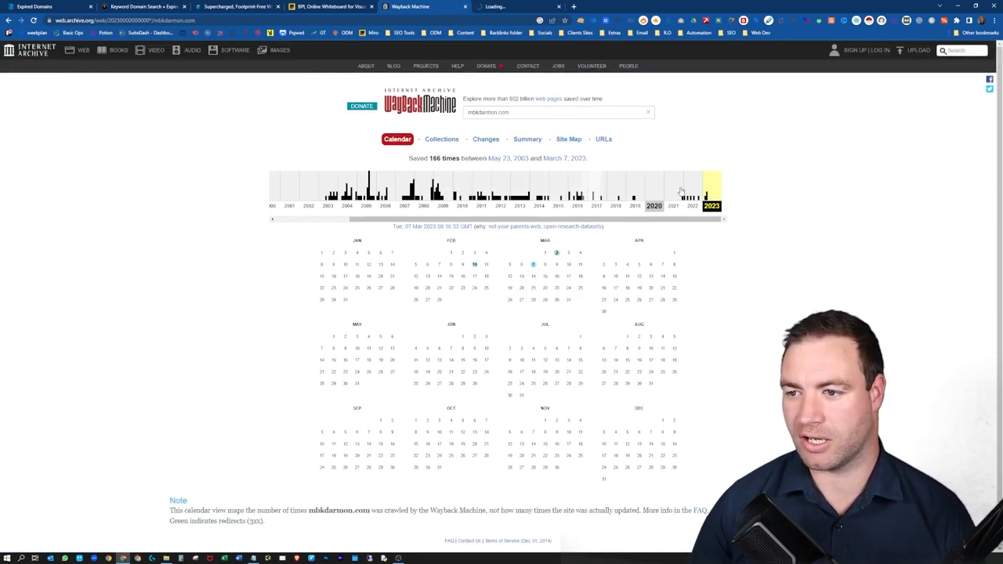
Step: Step through the domain's captures for 2022, an earlier year, and 2014
{"action": "left_click", "coordinate": [696, 194]}
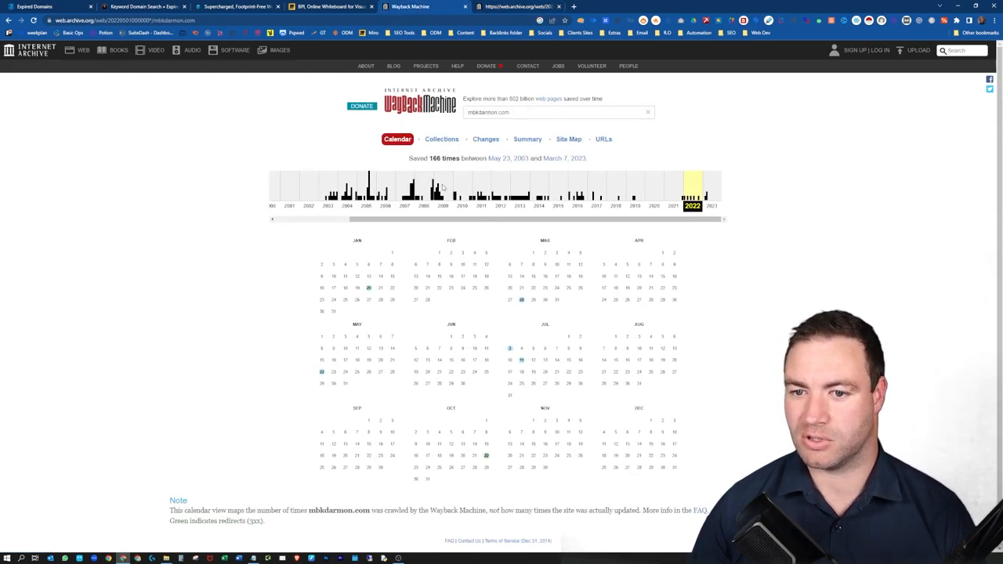
{"action": "left_click", "coordinate": [442, 188]}
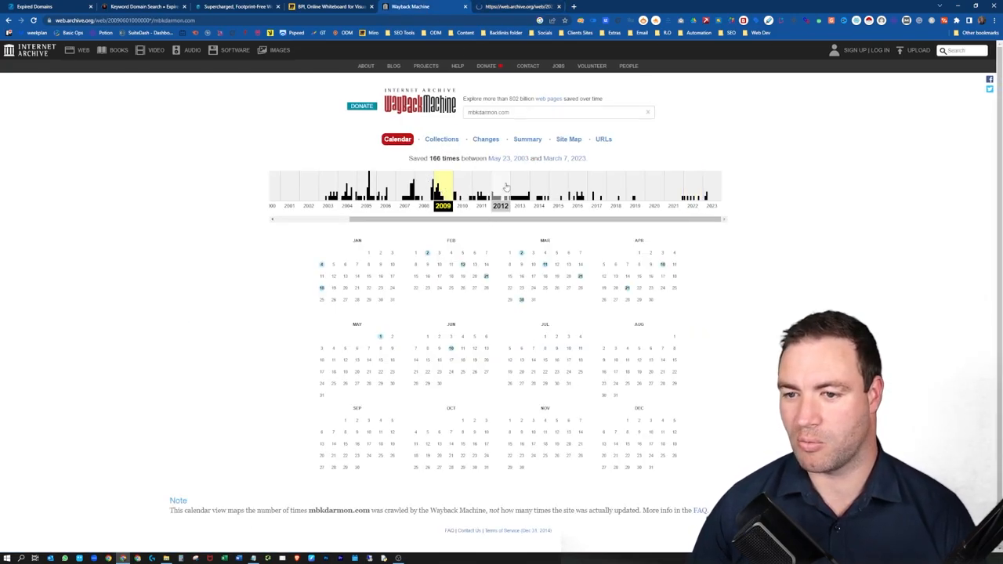
{"action": "left_click", "coordinate": [539, 192]}
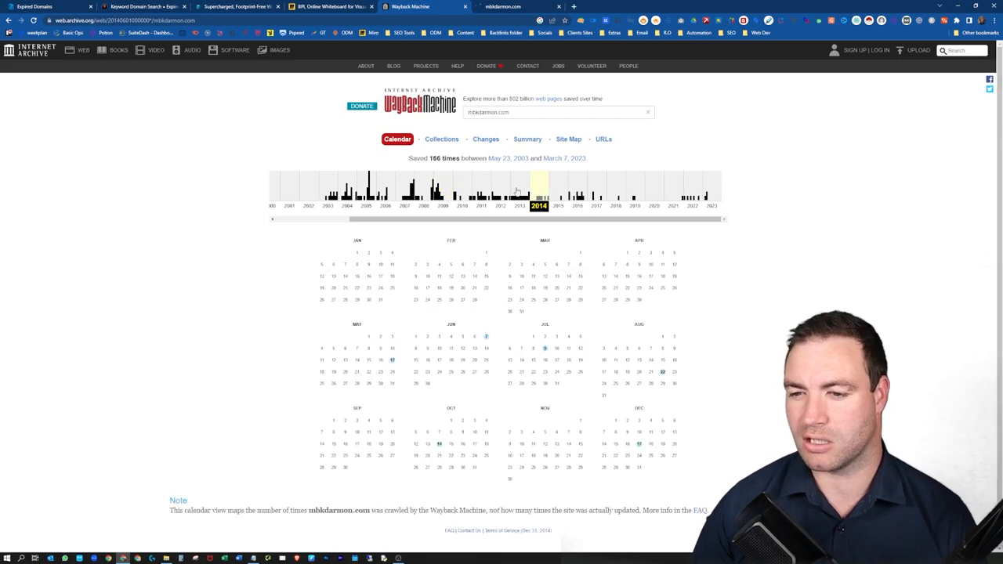
{"action": "mouse_move", "coordinate": [485, 335]}
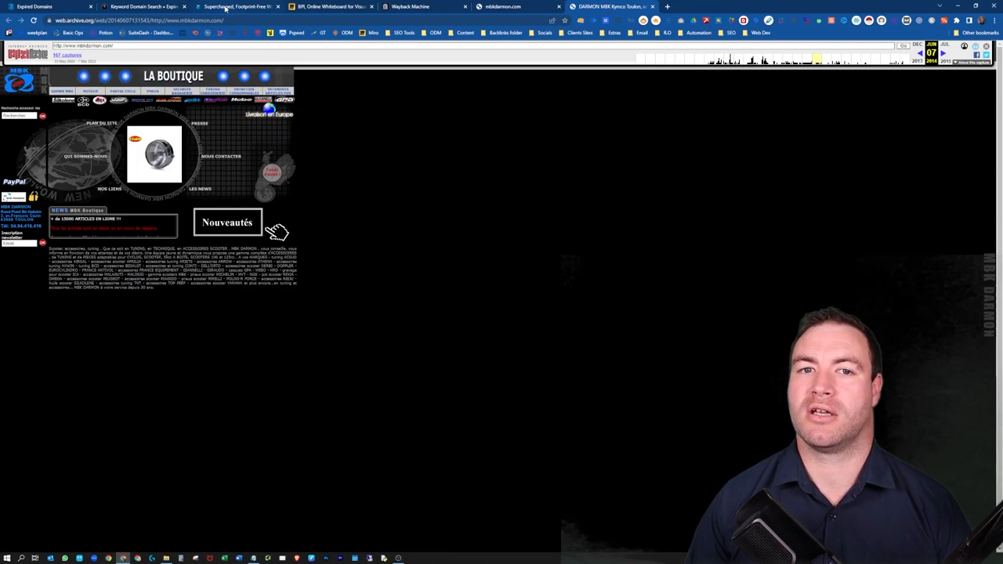
Step: Switch to the PBN Hosting homepage advertising footprint-free WordPress PBNs
{"action": "left_click", "coordinate": [235, 6]}
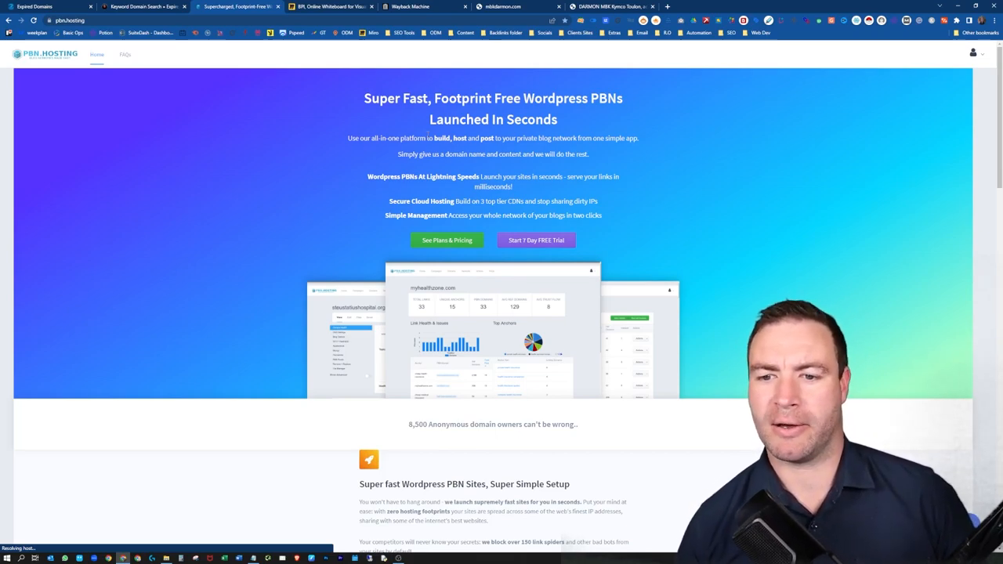
{"action": "mouse_move", "coordinate": [448, 71]}
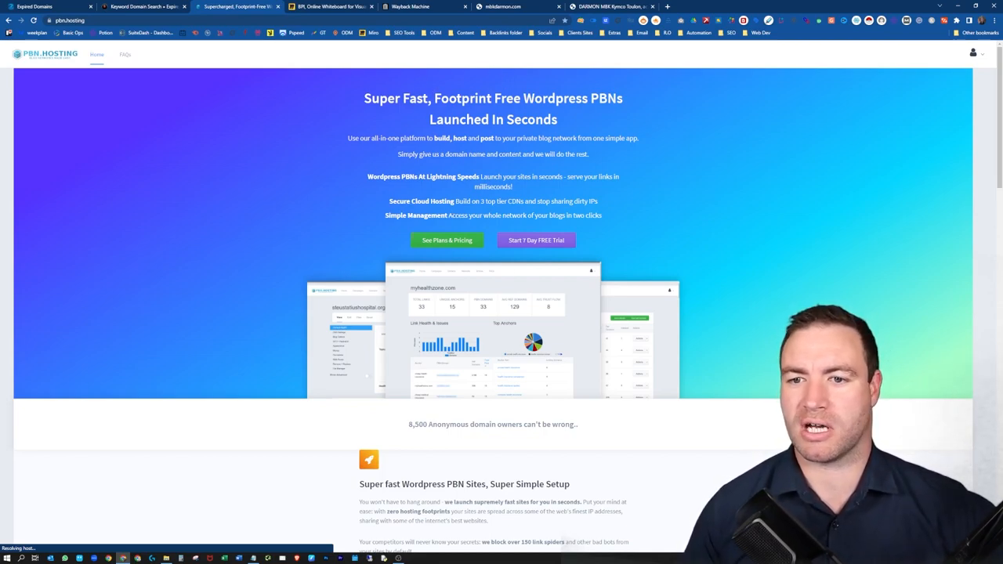
{"action": "mouse_move", "coordinate": [160, 250]}
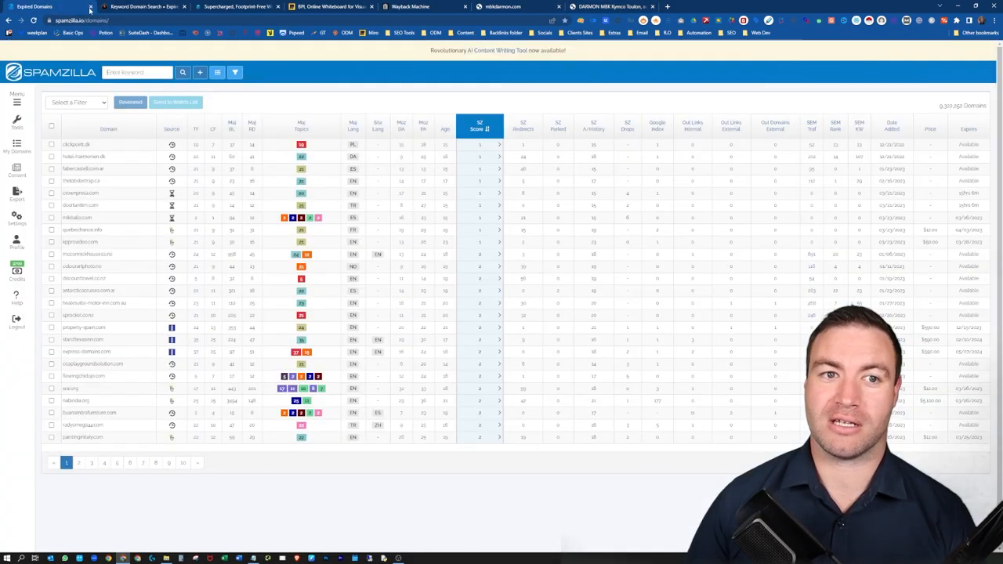
{"action": "left_click", "coordinate": [47, 6]}
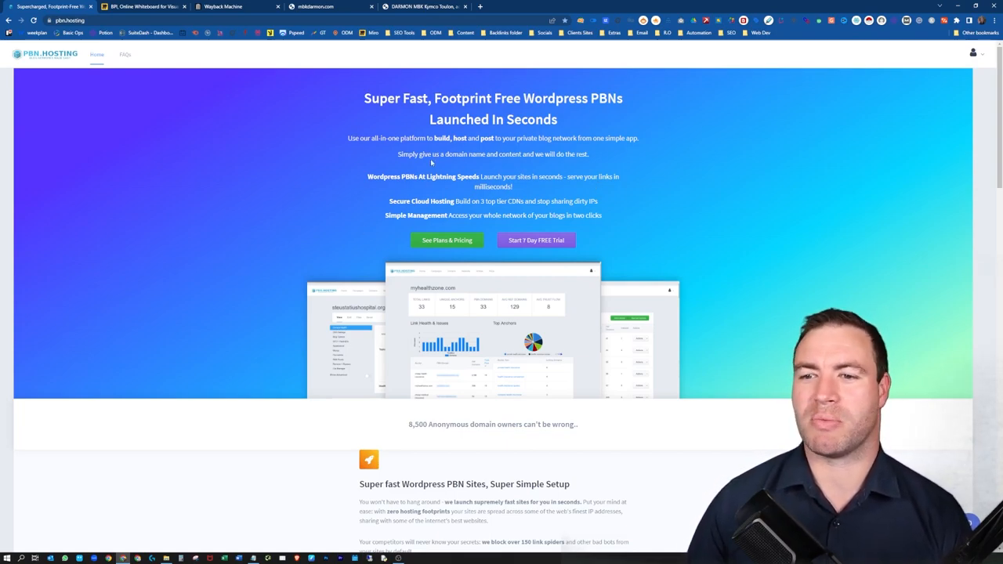
{"action": "mouse_move", "coordinate": [248, 174]}
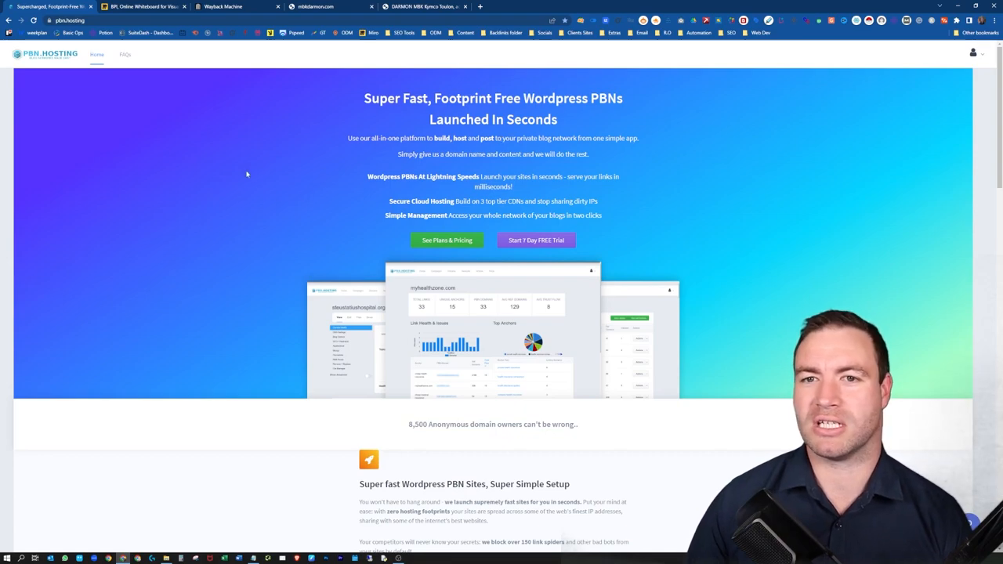